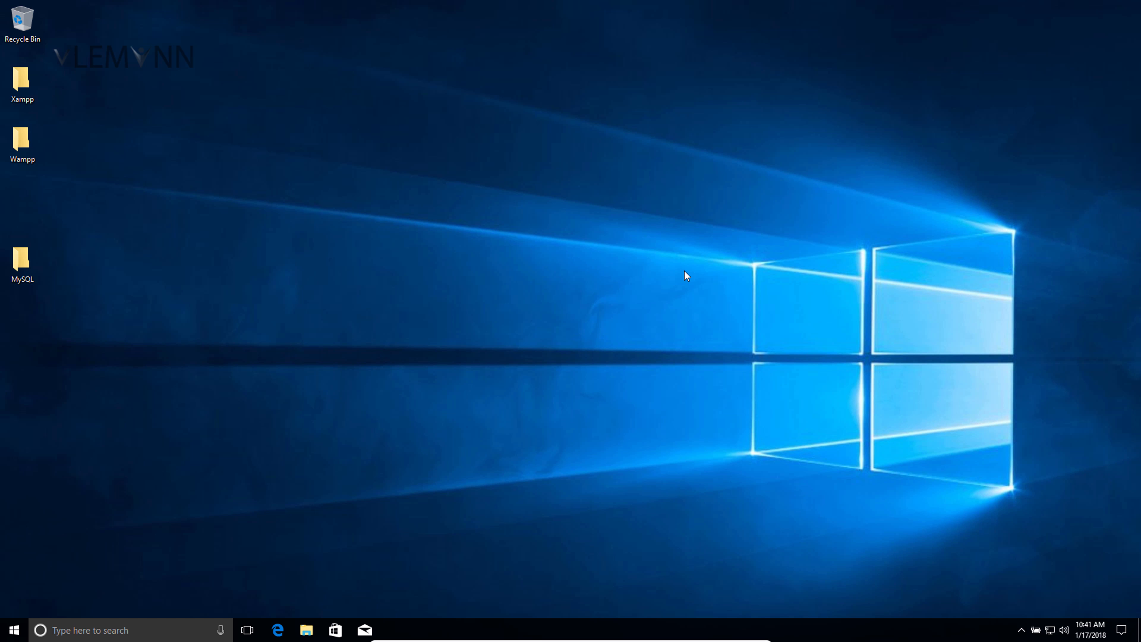
- Start requesting Control Panel in the Run box by entering 'C' to bring up suggestions
text(C)
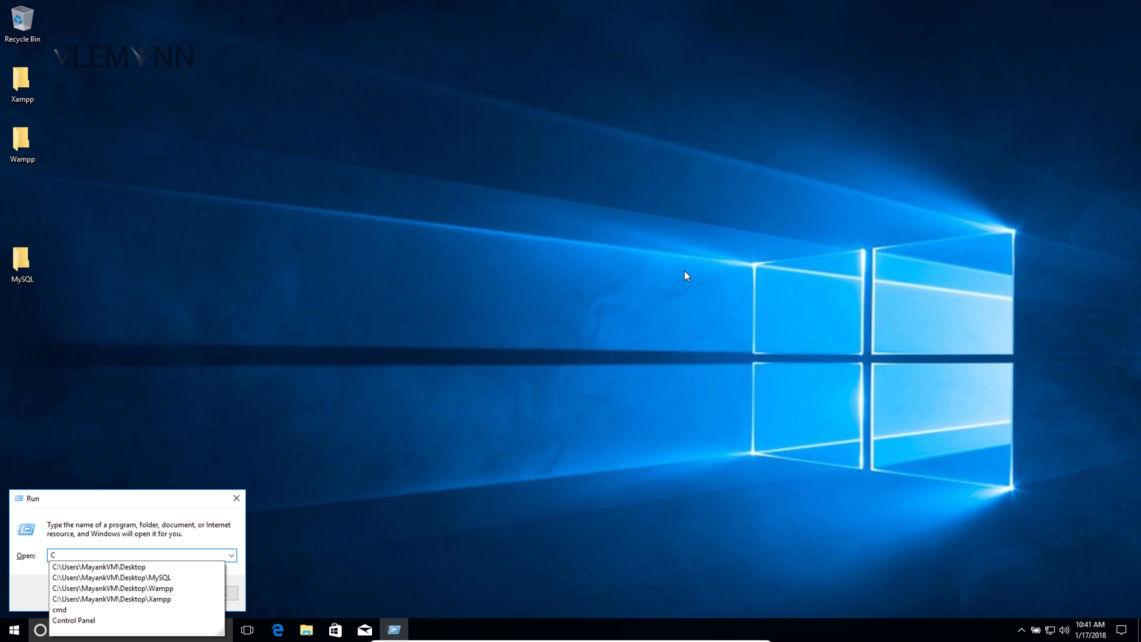
- Launch Control Panel from the Run suggestions and go to the Programs category
click(73, 620)
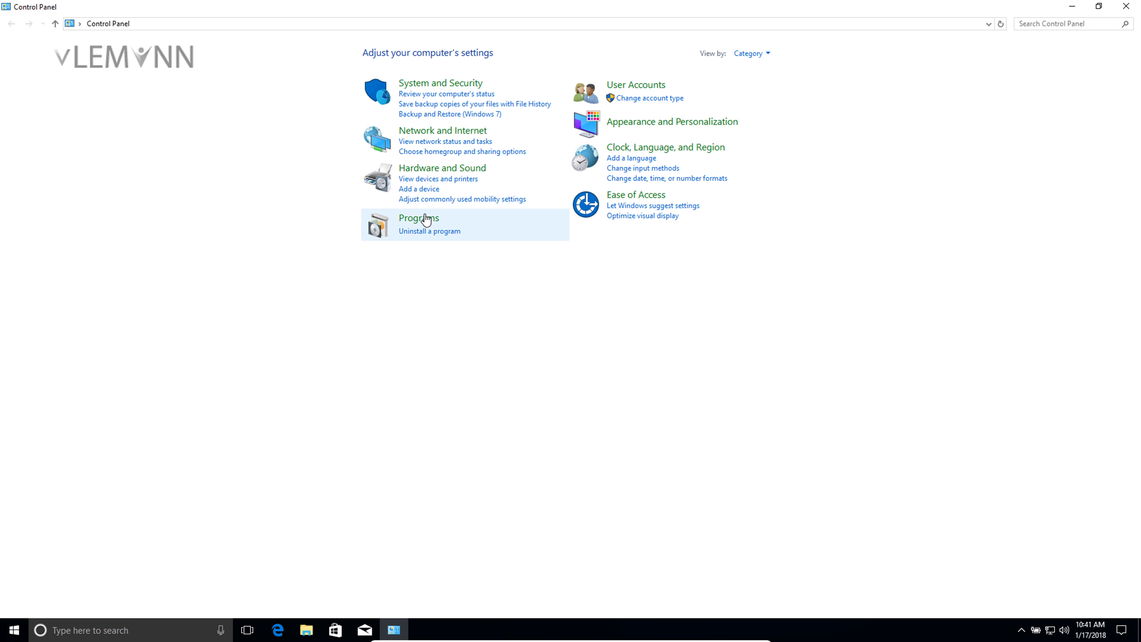
click(418, 218)
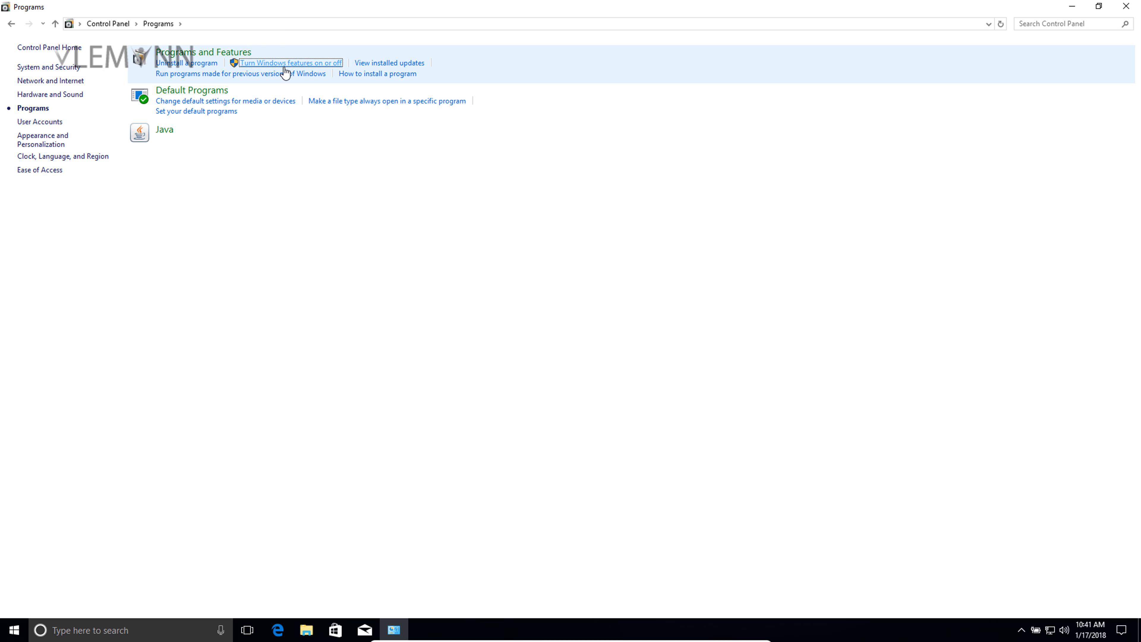
- Uncheck Internet Information Services in Windows Features and confirm with OK so Windows applies it
click(290, 63)
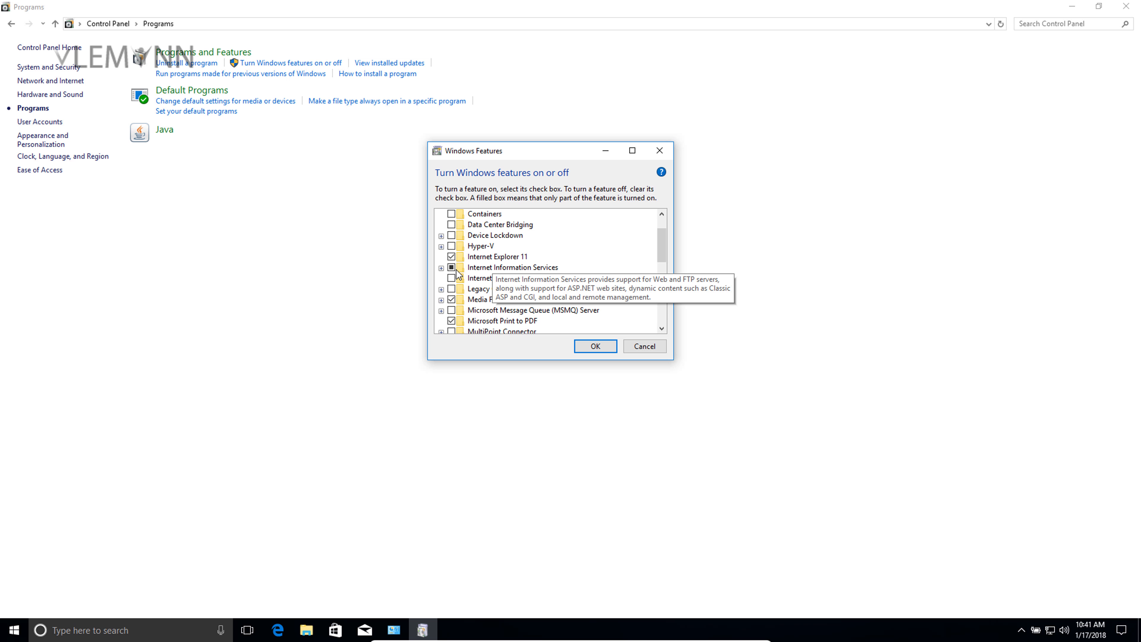
click(512, 267)
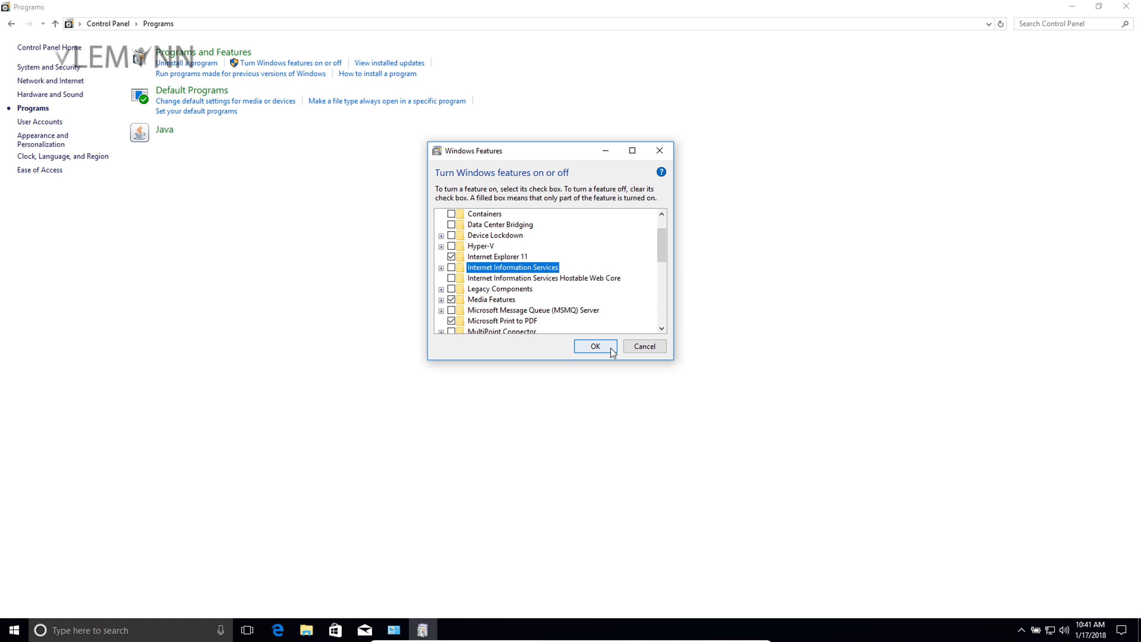
mouse_move(357, 222)
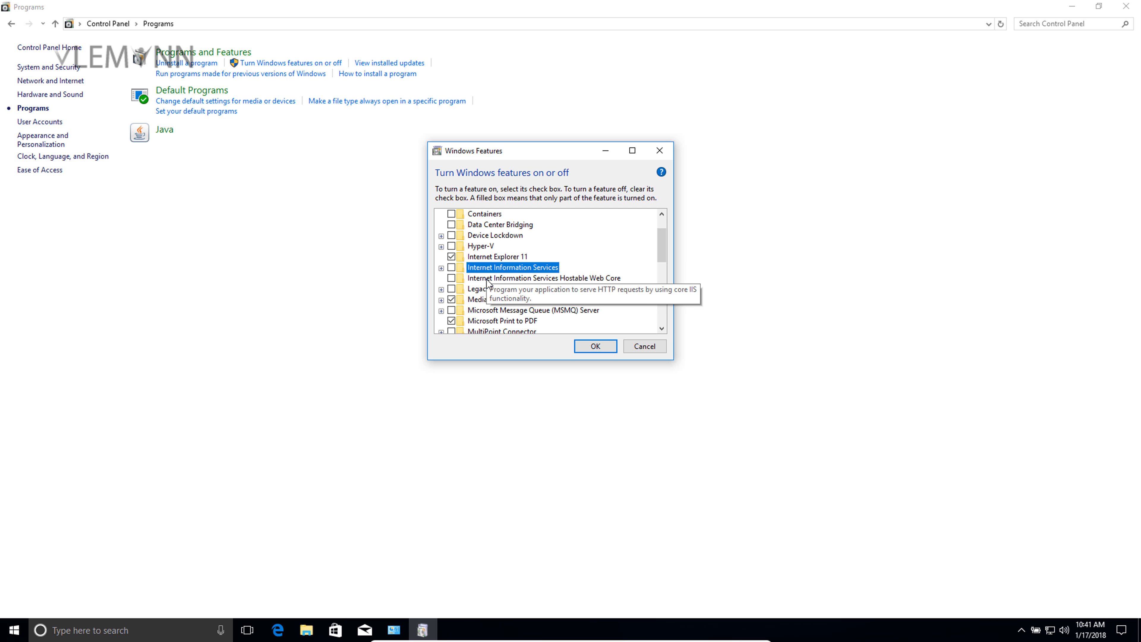
mouse_move(447, 275)
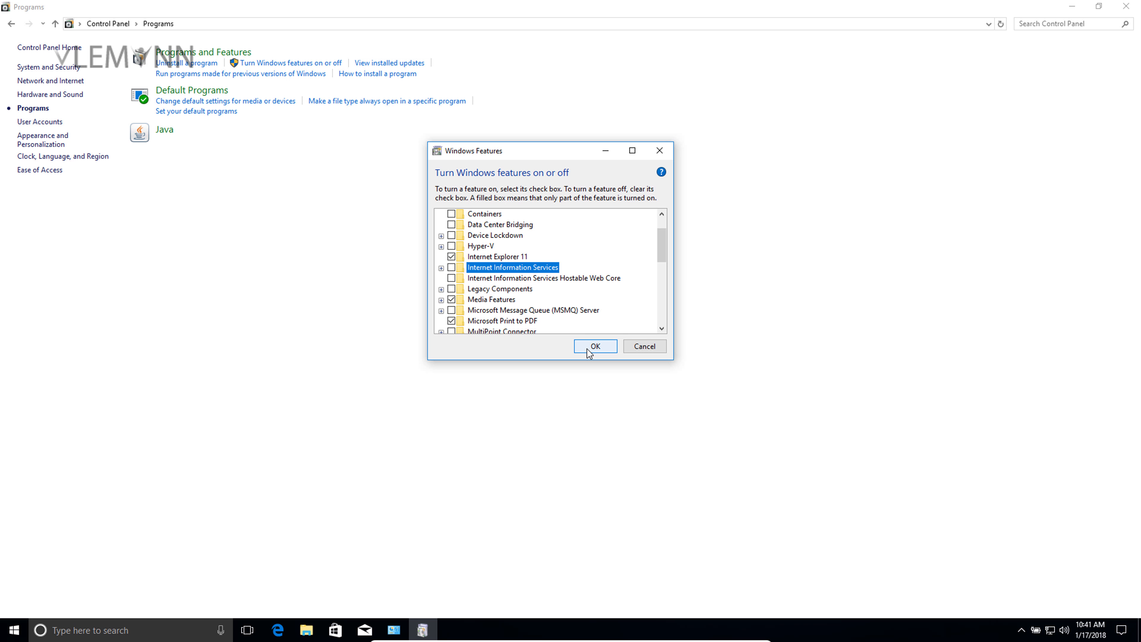
click(594, 346)
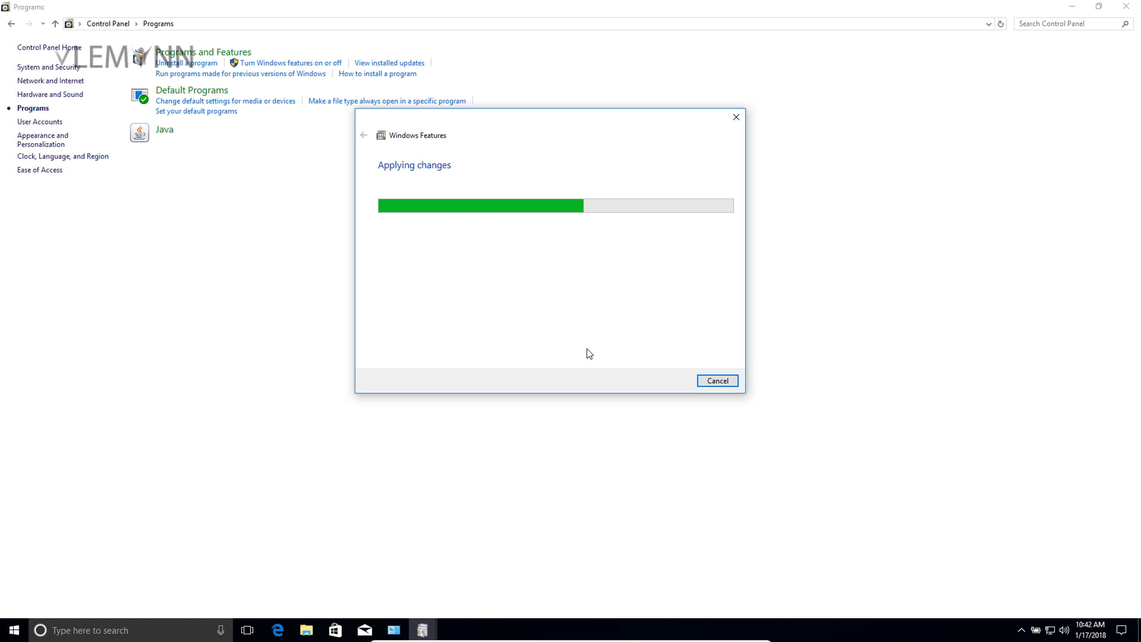